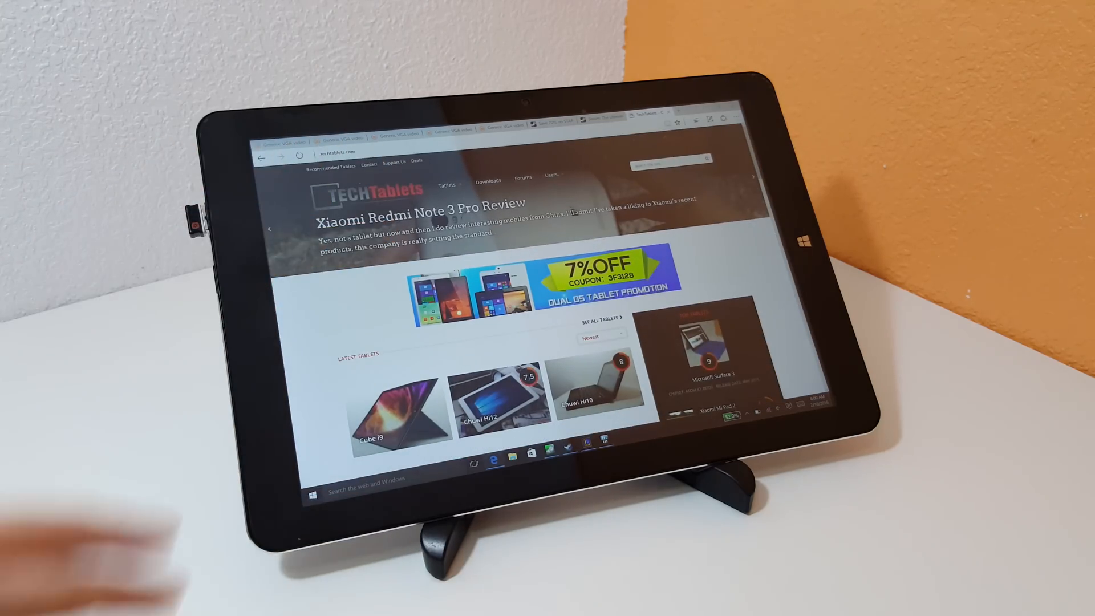
Step: Scroll the TechTablets homepage down through the featured review and latest tablet listings
scroll("down", 3)
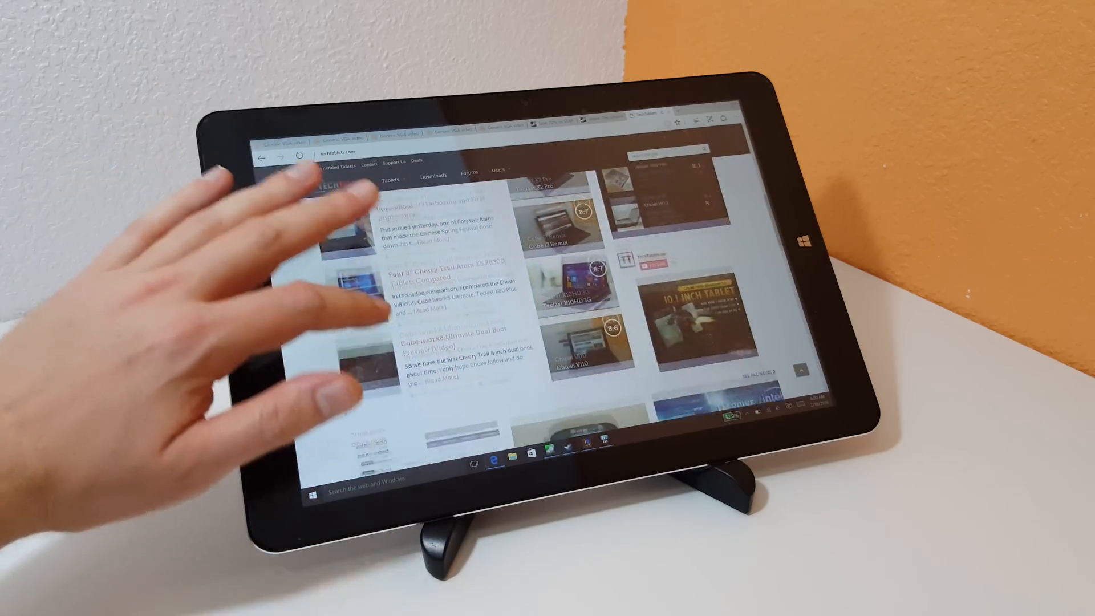
scroll("down", 3)
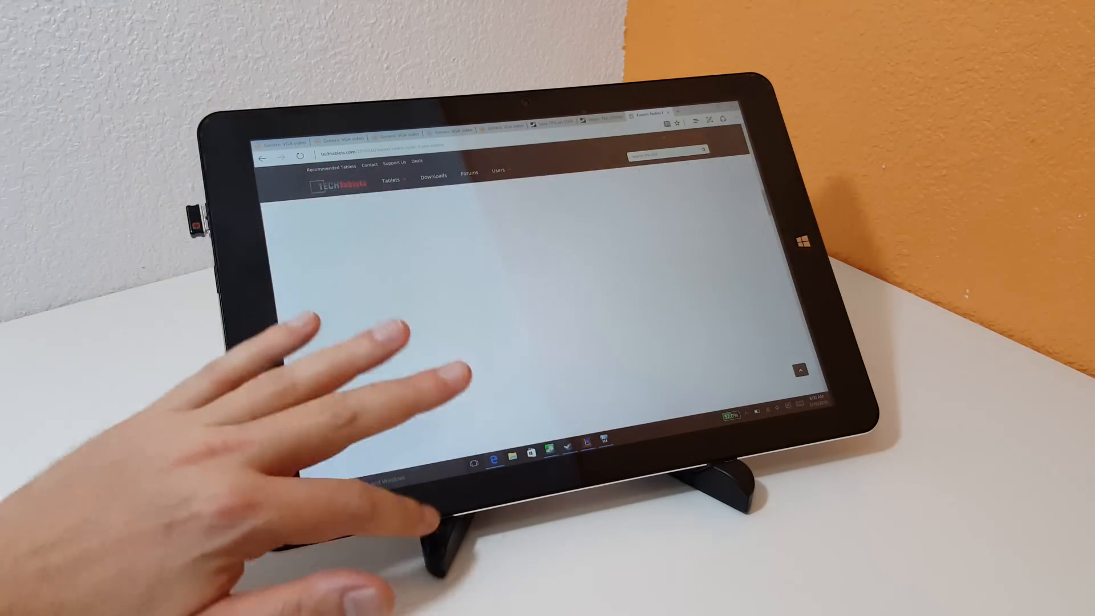
Step: Scroll through the Redmi Note 3 Pro review's camera sample photos and embedded video
scroll("down", 3)
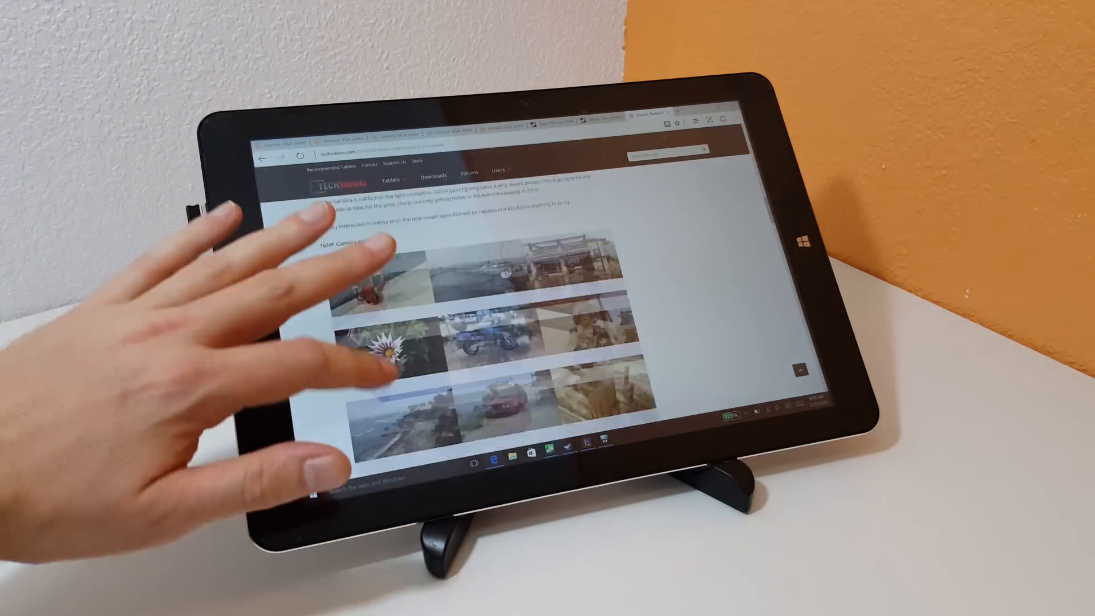
scroll("down", 3)
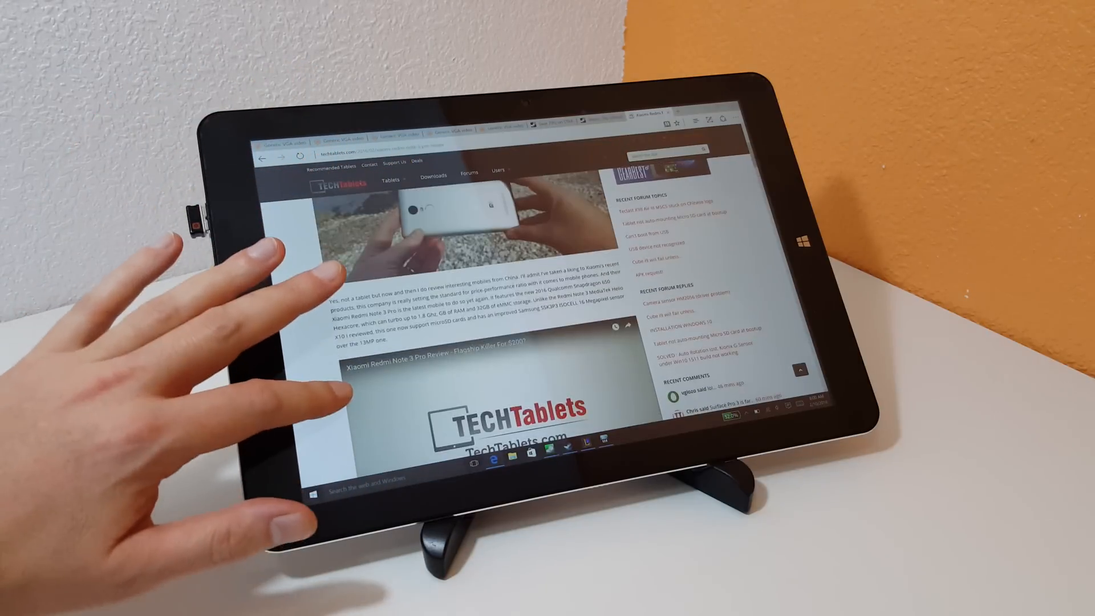
scroll("down", 3)
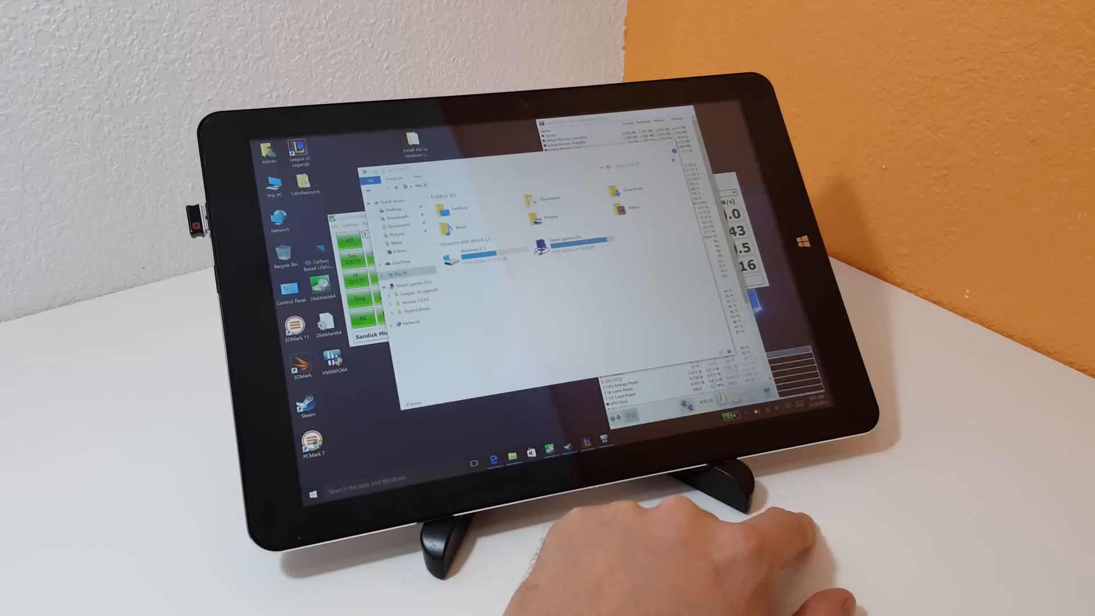
Step: Open the taskbar battery meter flyout to view charge and status details
left_click(737, 411)
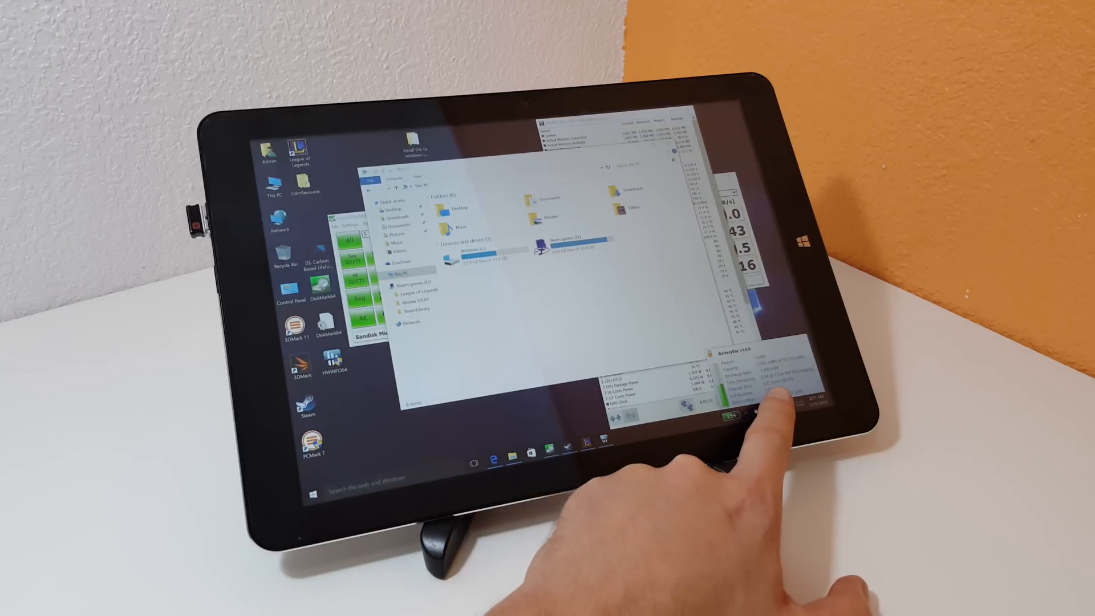